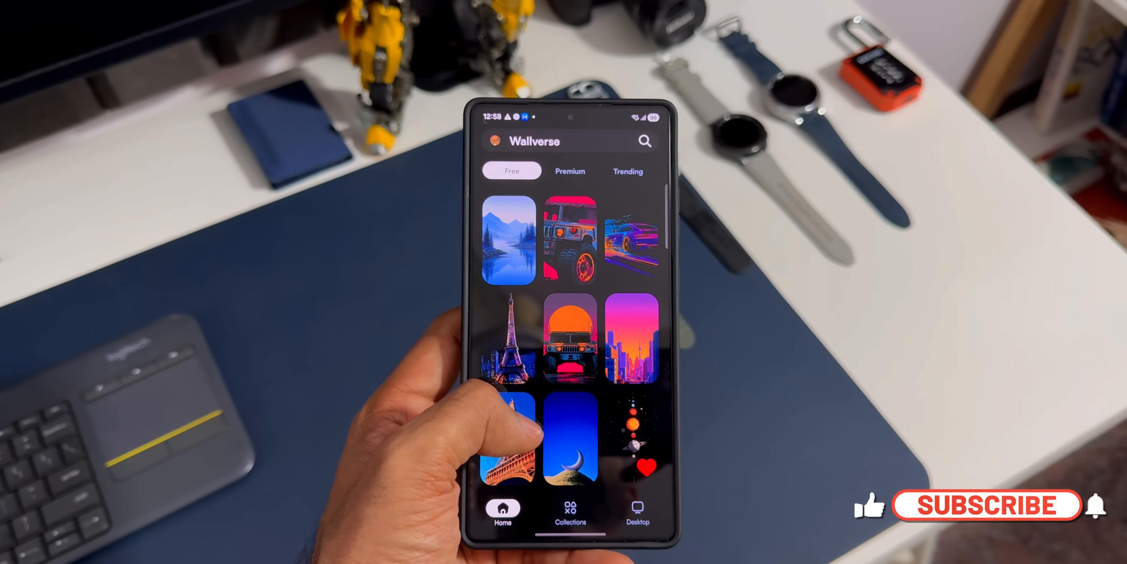
Scroll the free wallpaper grid, then switch Wallverse to its Collections view.
scroll(down, 3)
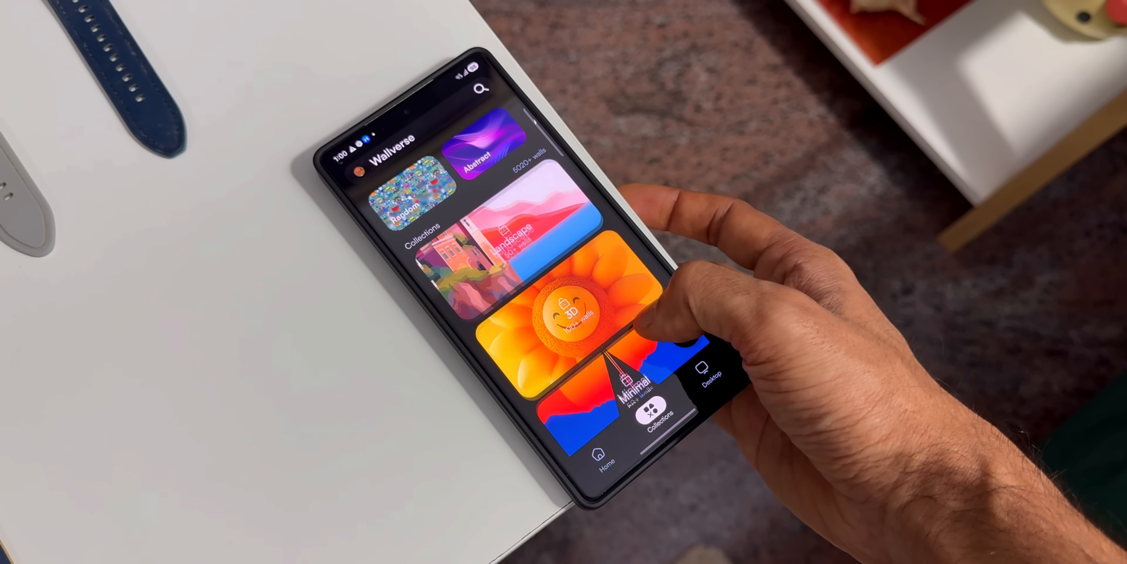
click(522, 230)
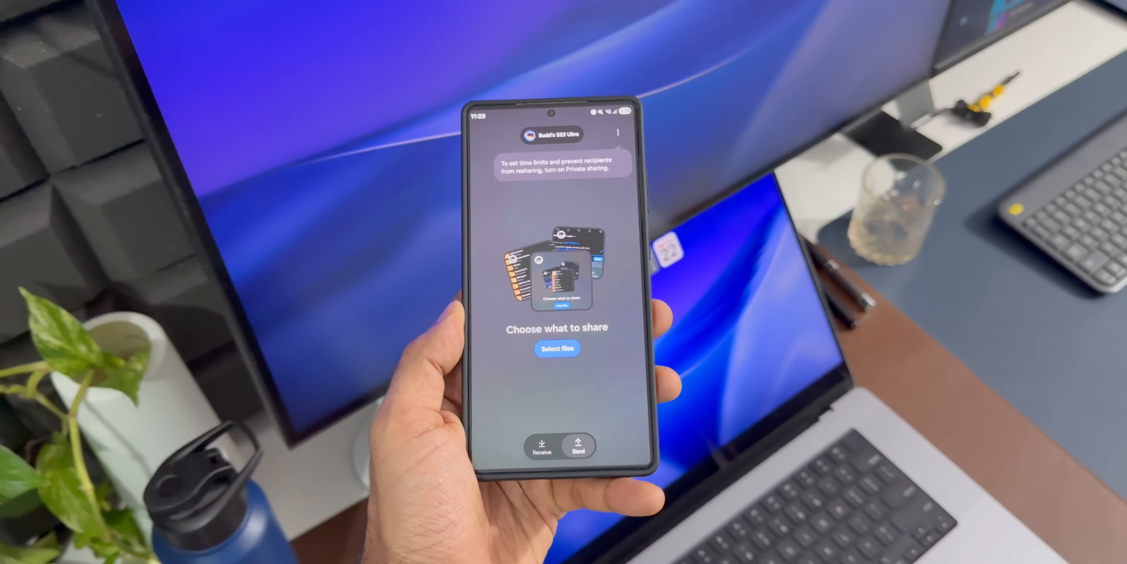
click(543, 446)
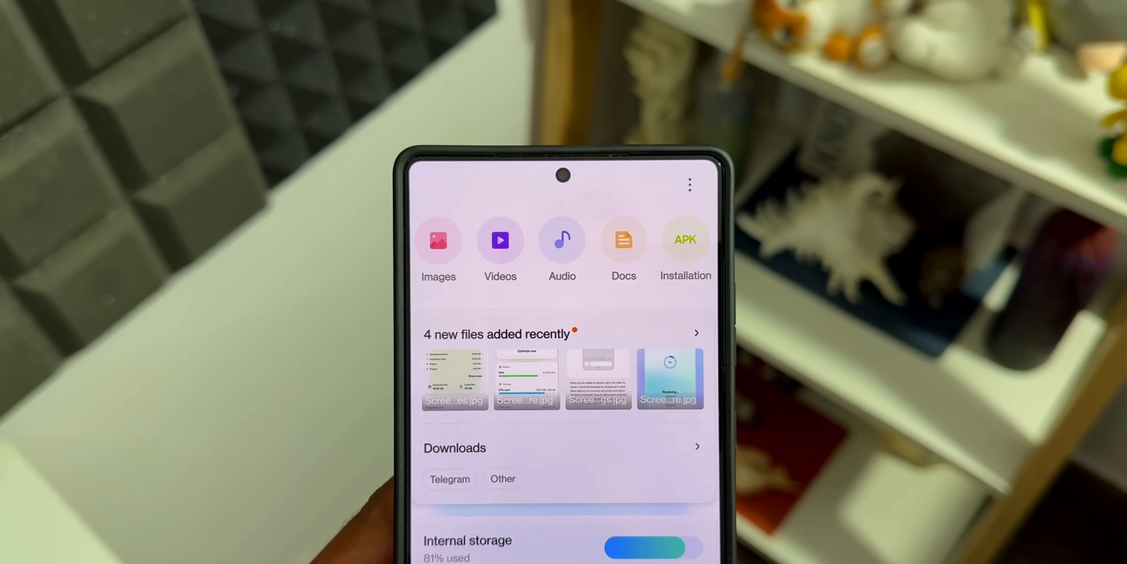
scroll(down, 3)
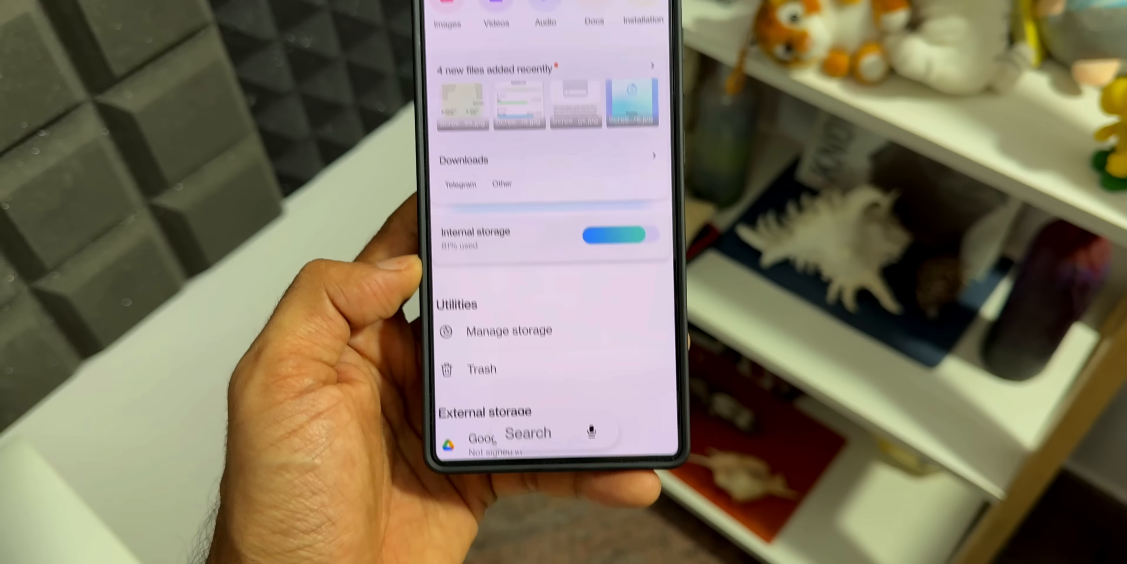
scroll(down, 3)
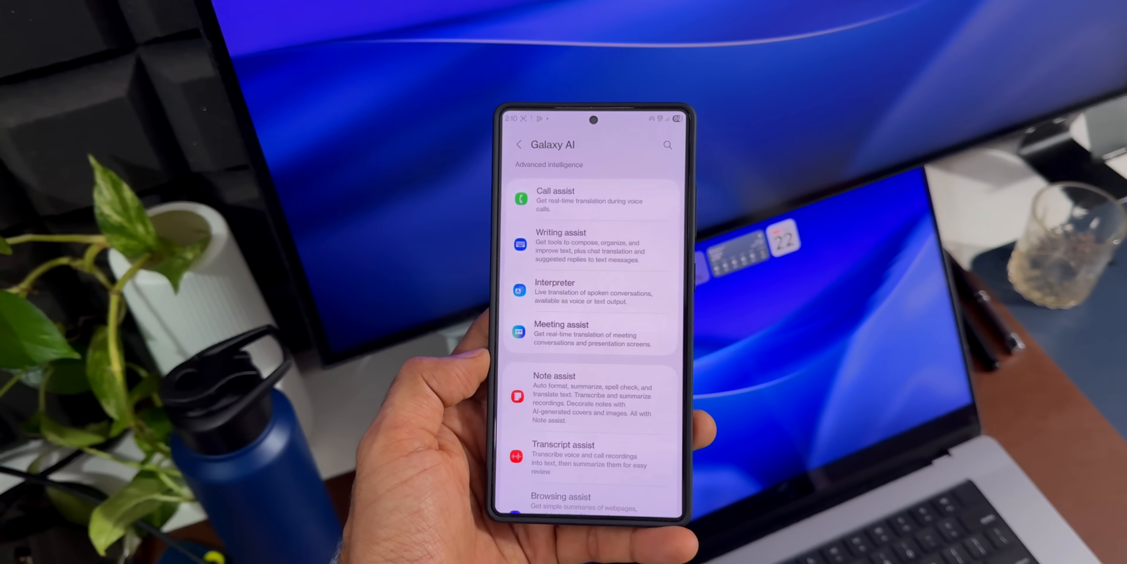
scroll(down, 3)
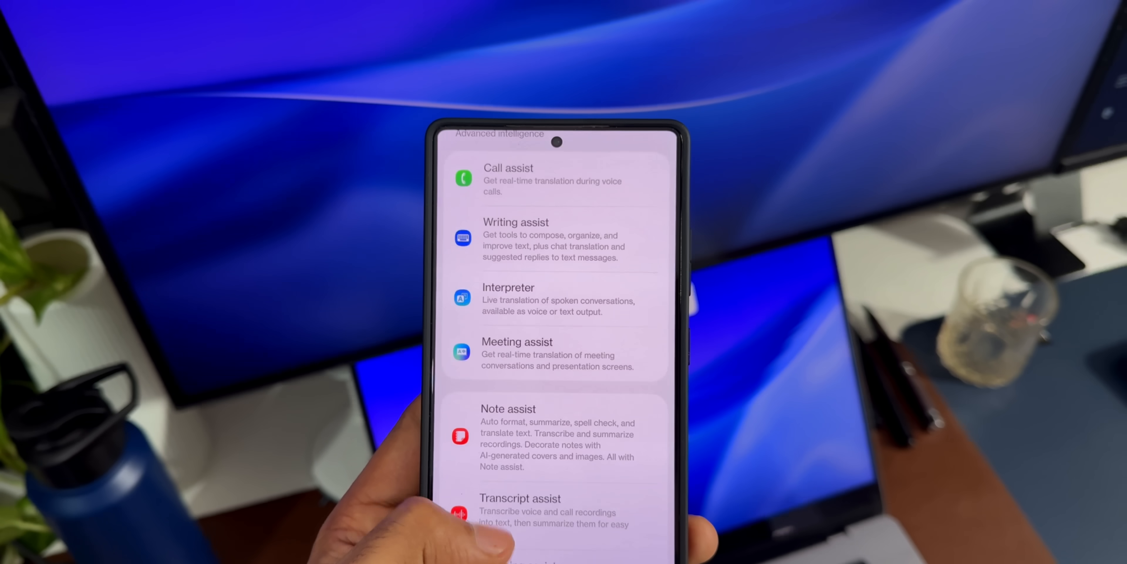
scroll(down, 3)
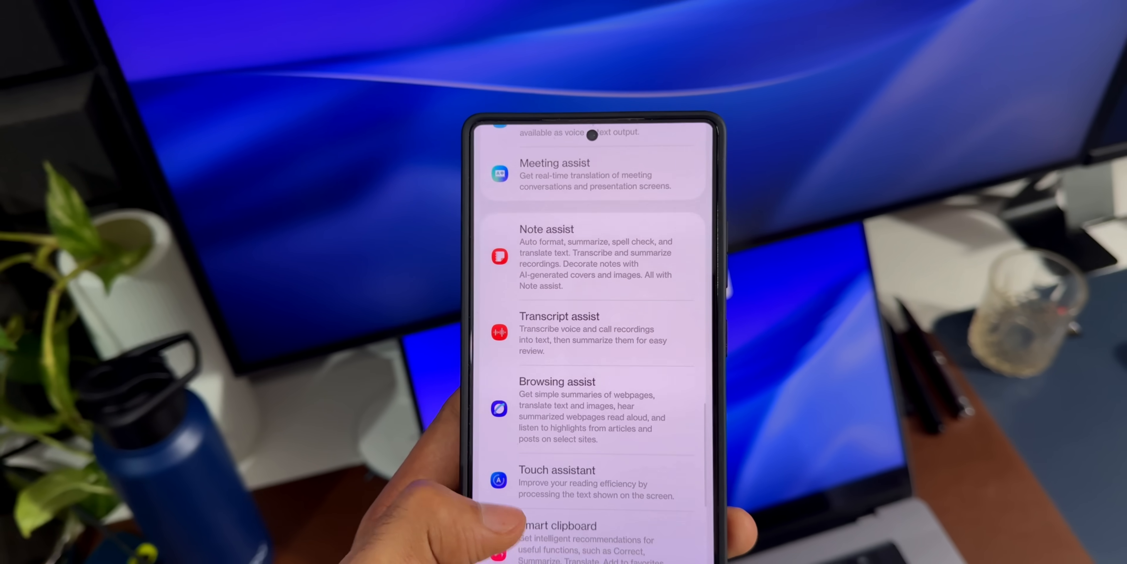
scroll(down, 3)
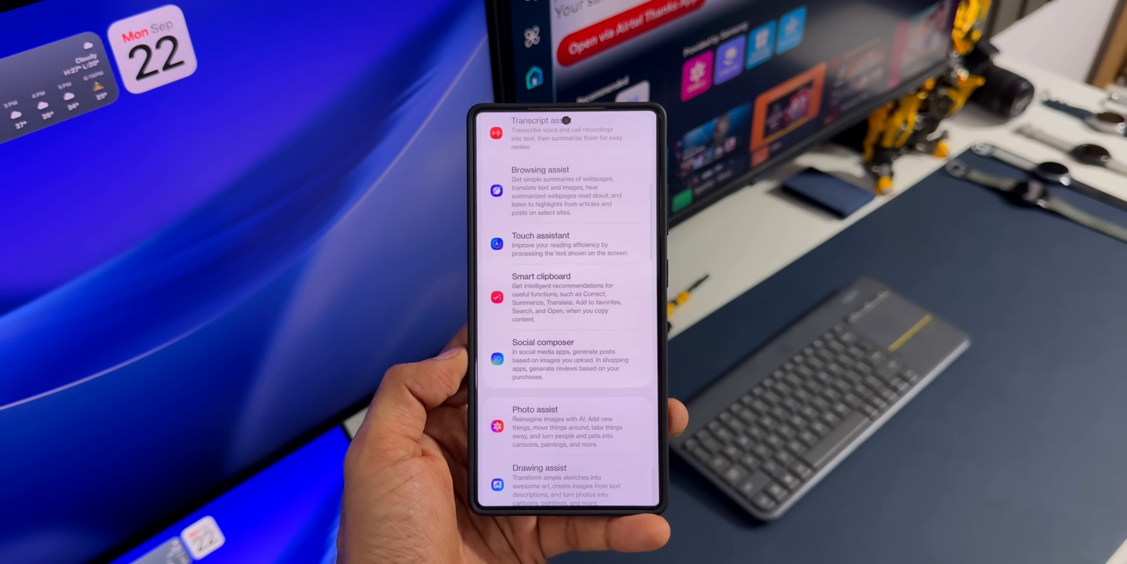
scroll(down, 3)
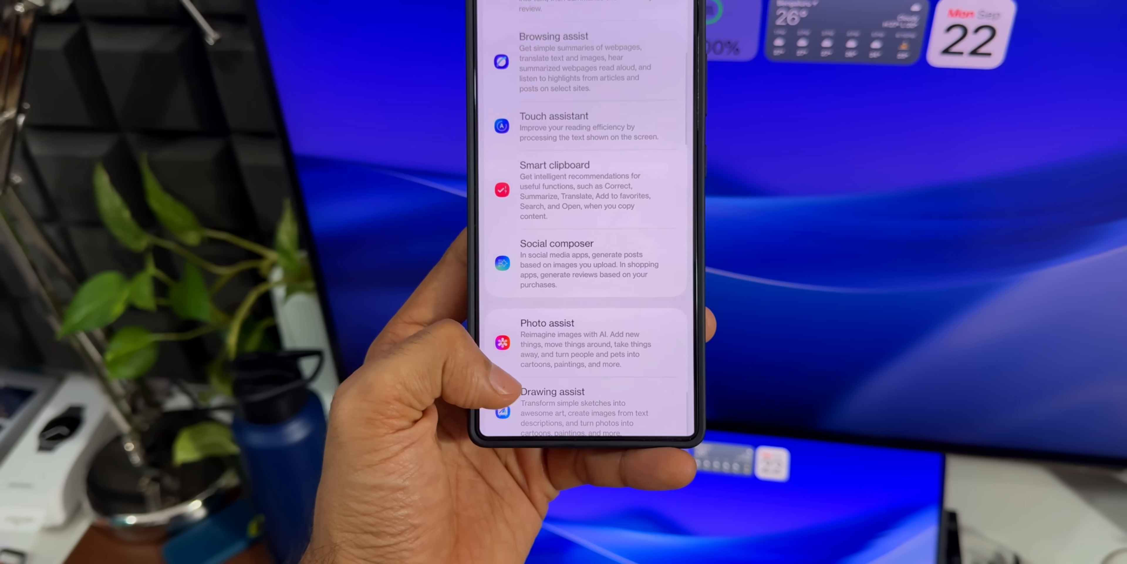
scroll(down, 3)
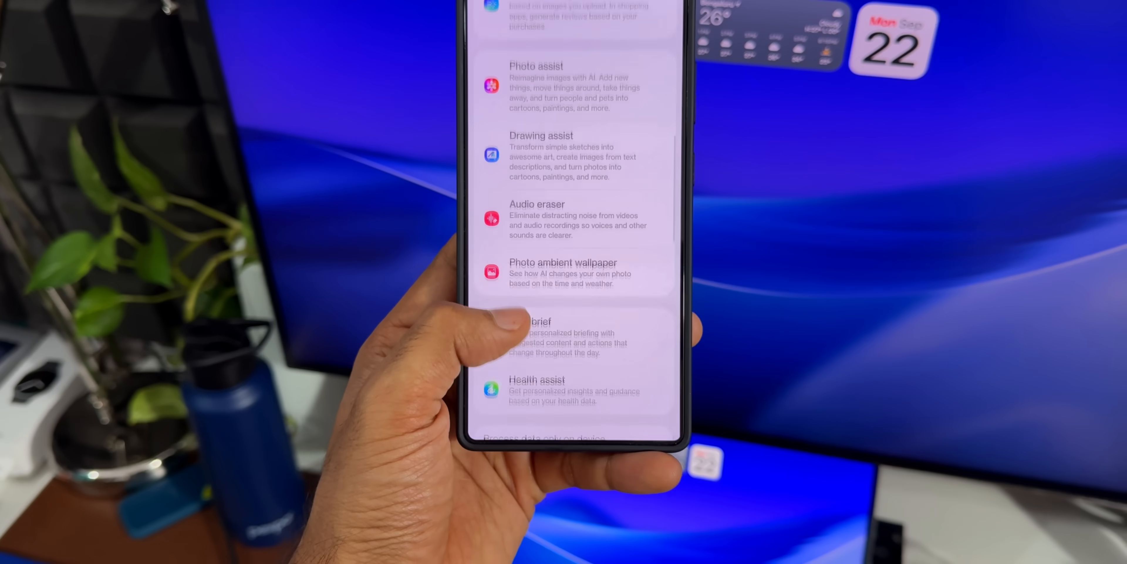
scroll(down, 3)
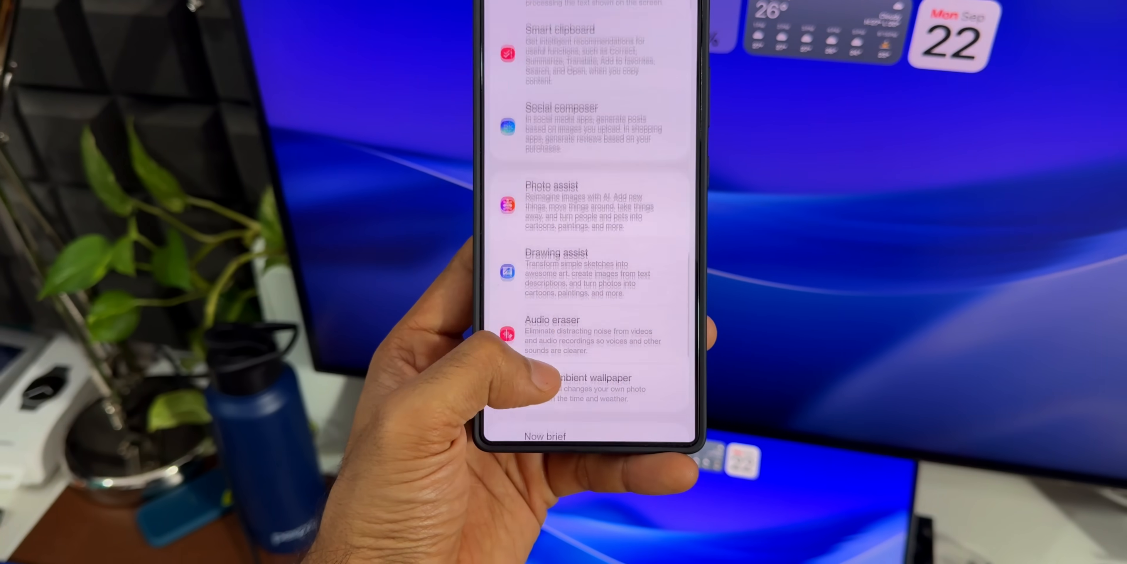
scroll(down, 3)
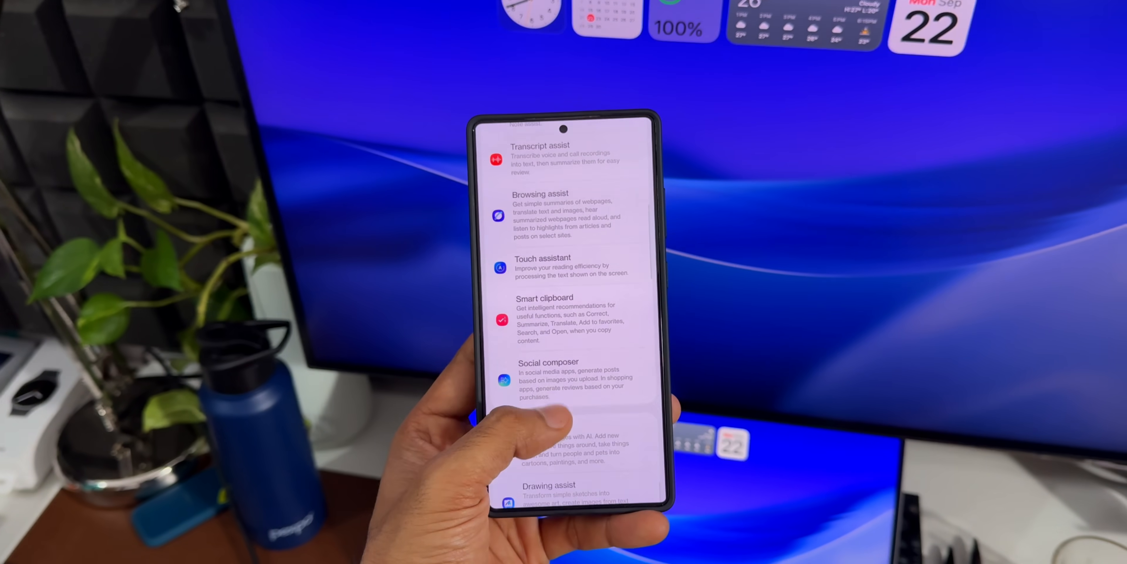
scroll(down, 3)
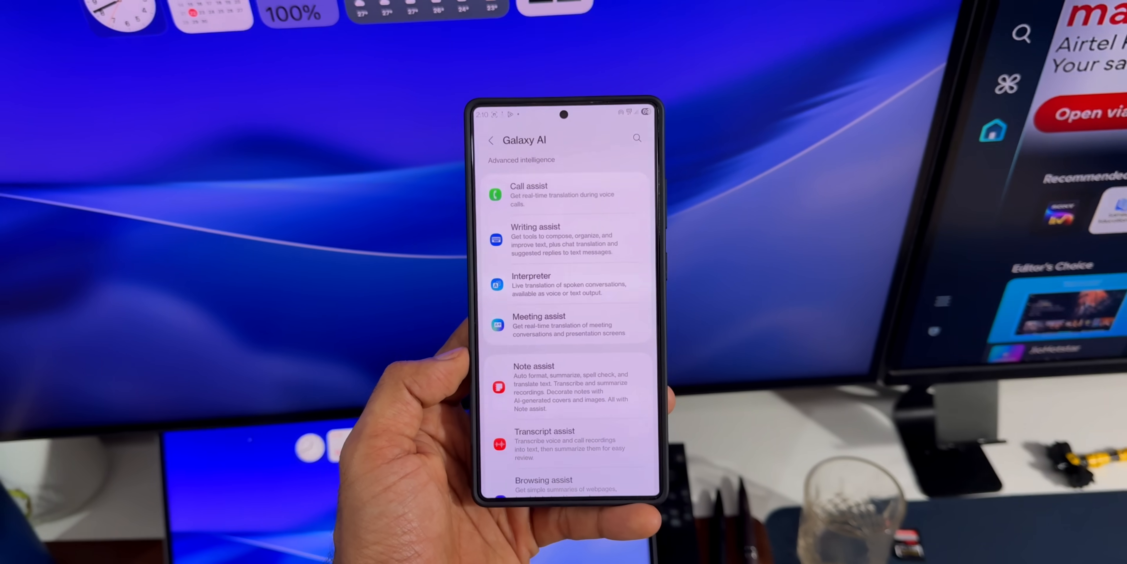
scroll(down, 3)
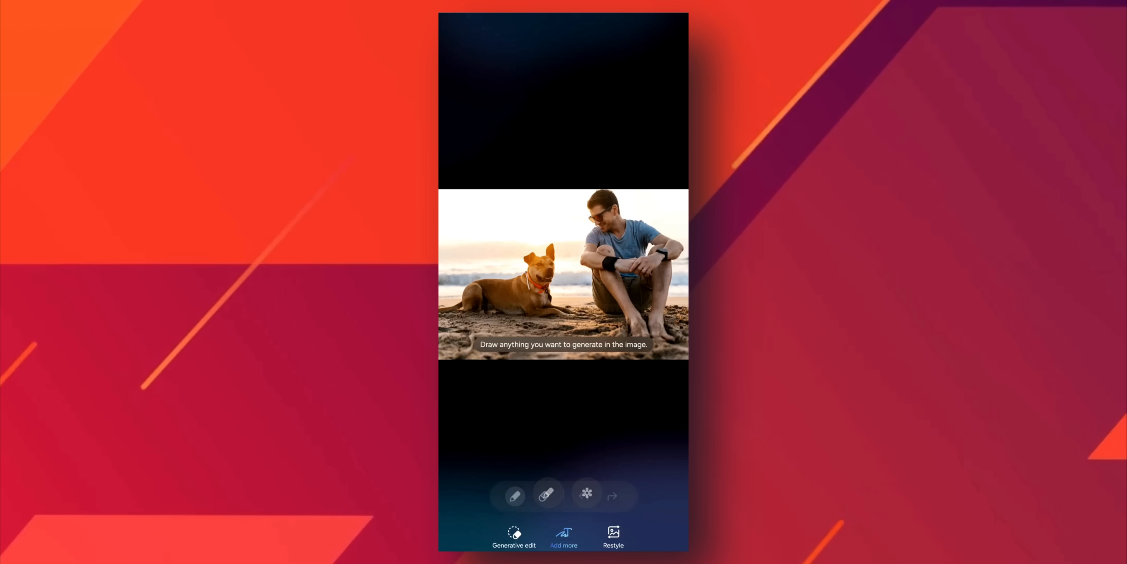
click(513, 494)
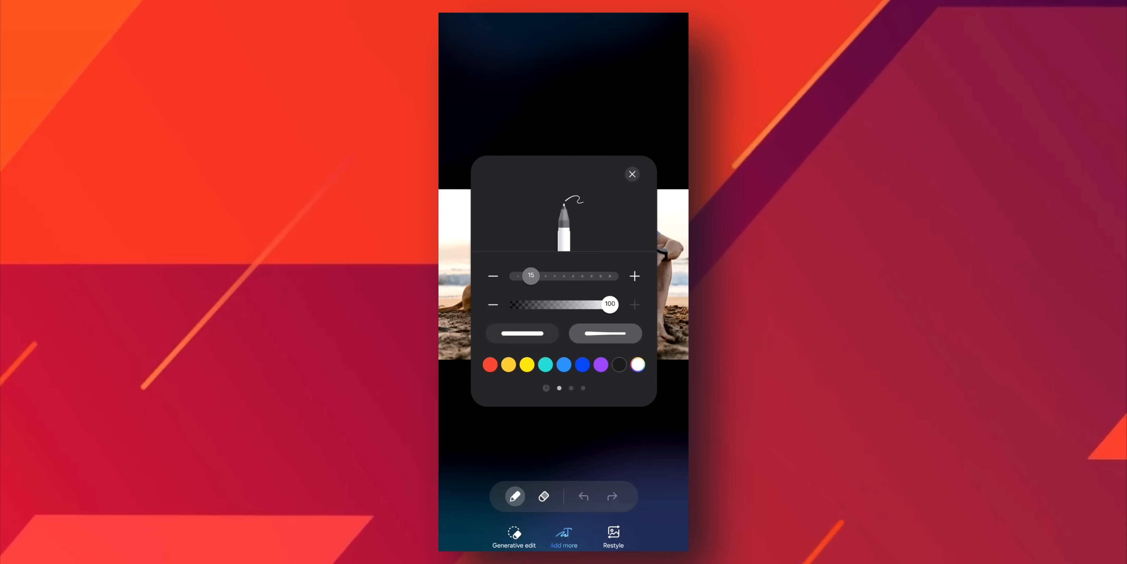
click(632, 174)
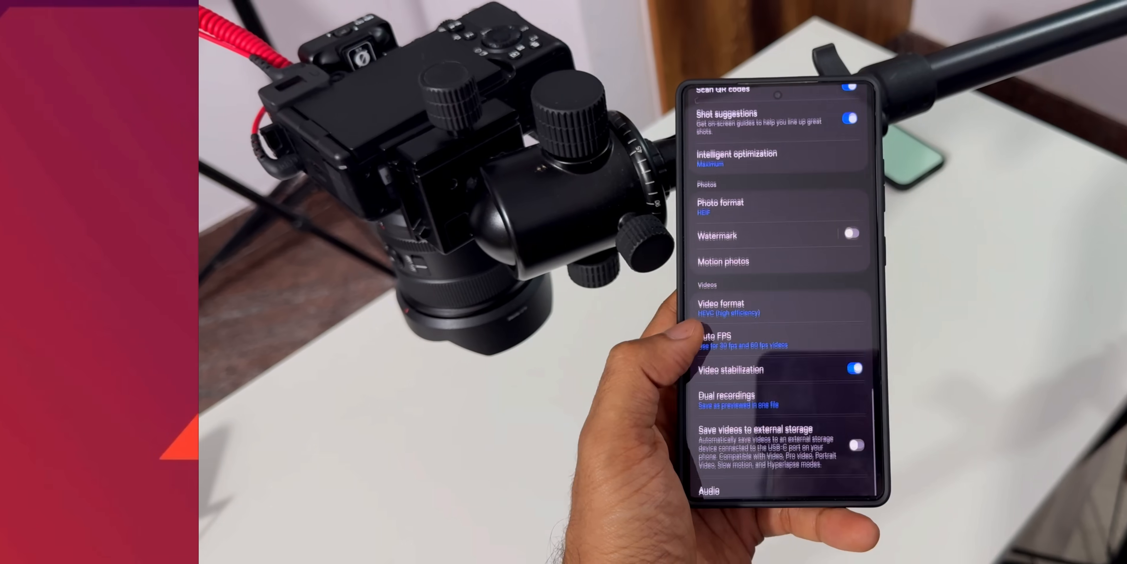
scroll(down, 3)
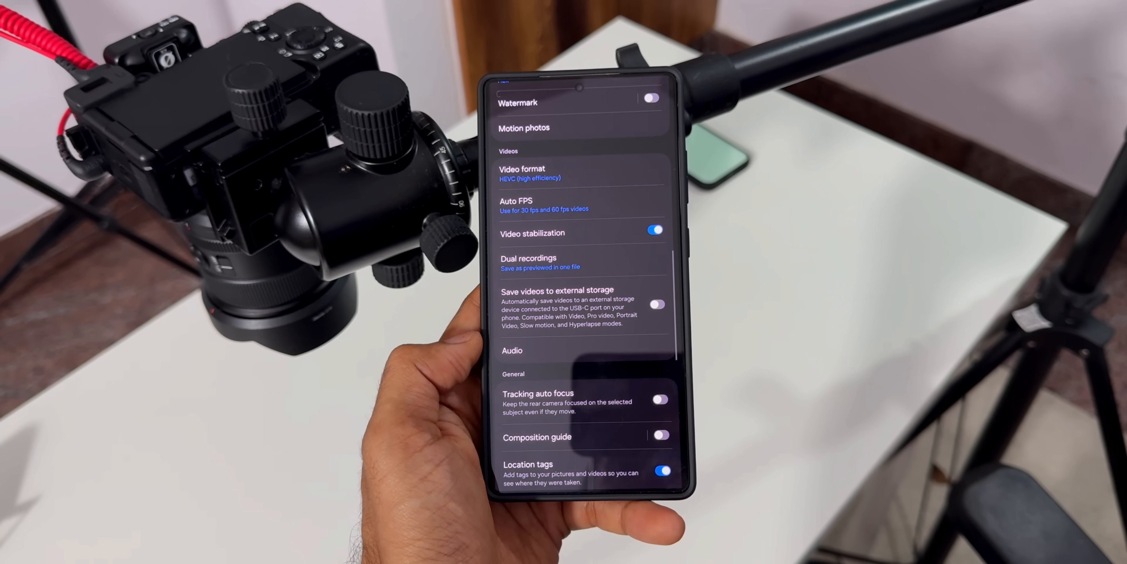
scroll(down, 3)
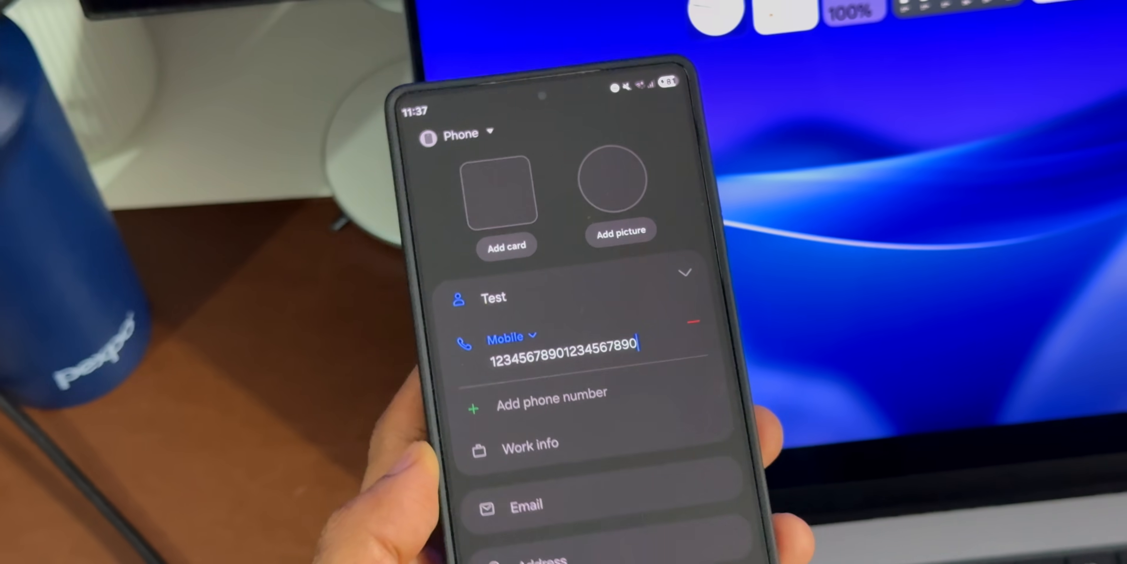
Enter the new contact named Test with its twenty-digit mobile number.
click(466, 342)
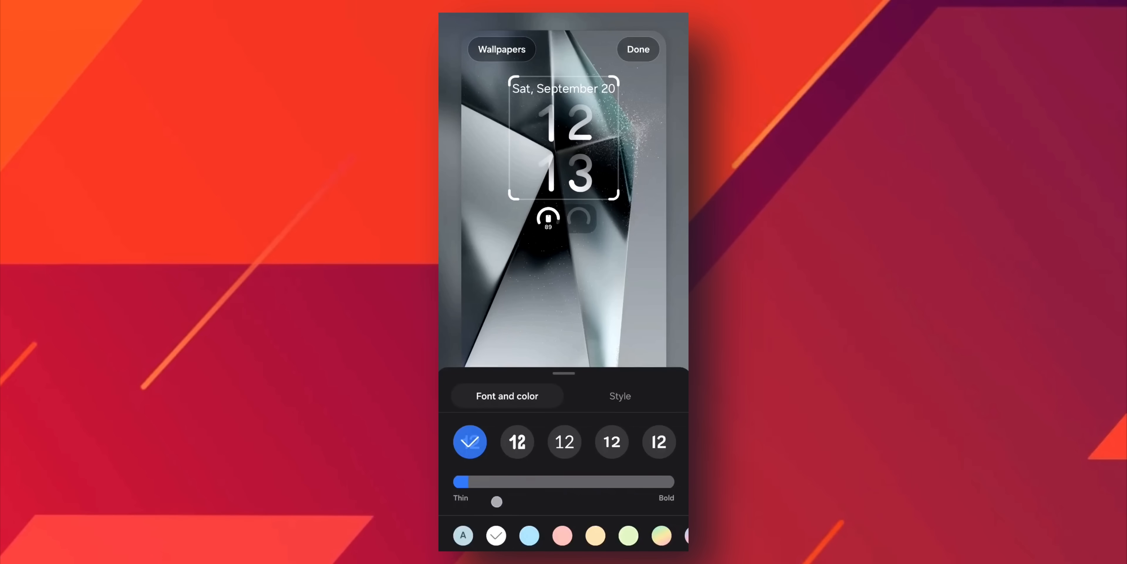
Preview rounded, serif, outlined-striped and stencil clock fonts, peeking at the Style options.
click(564, 441)
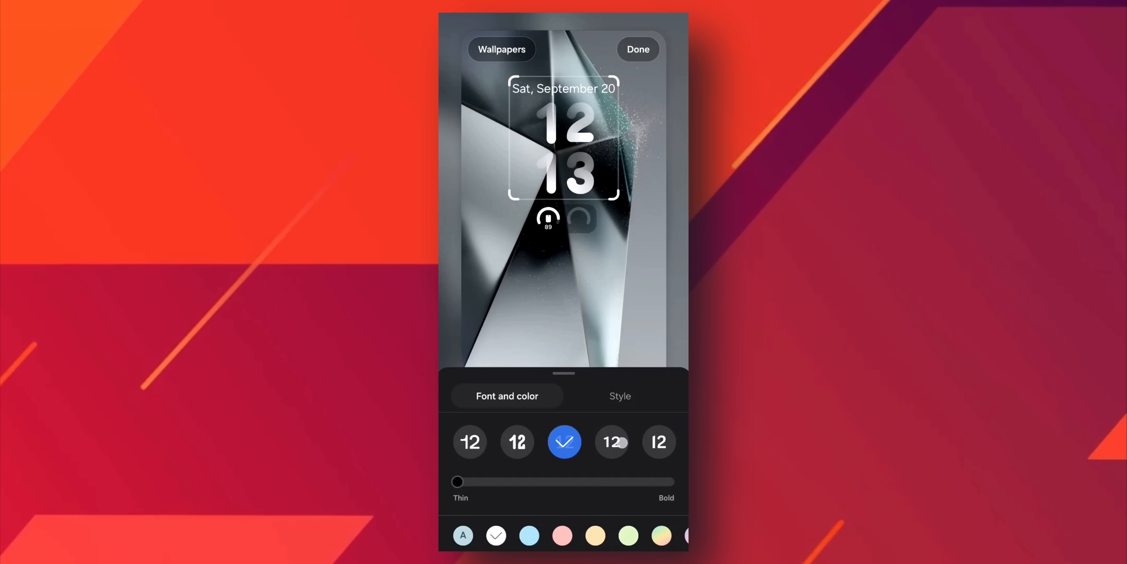
click(619, 395)
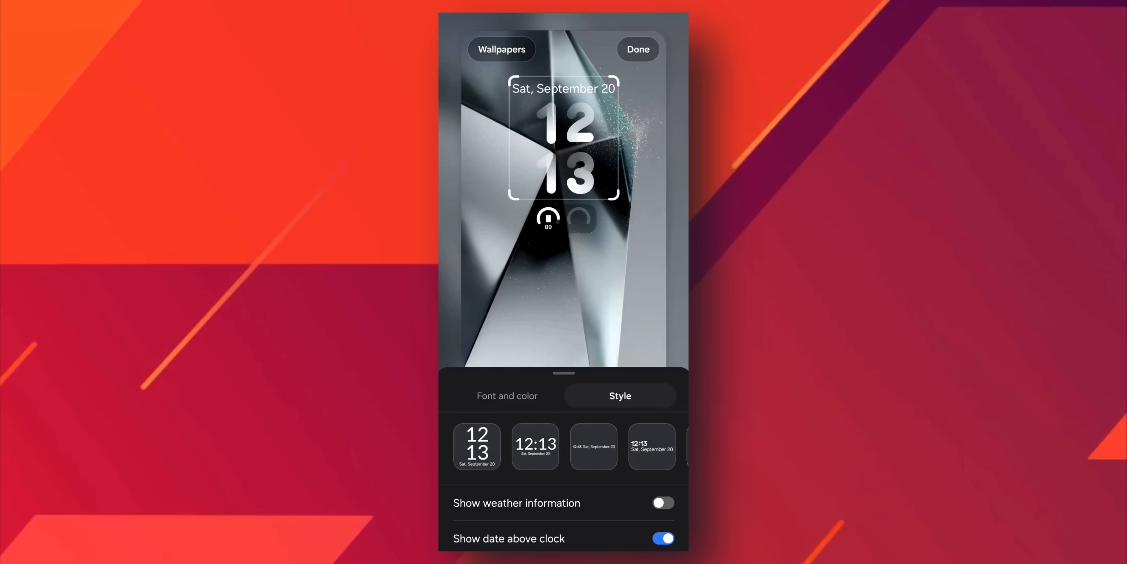
click(507, 395)
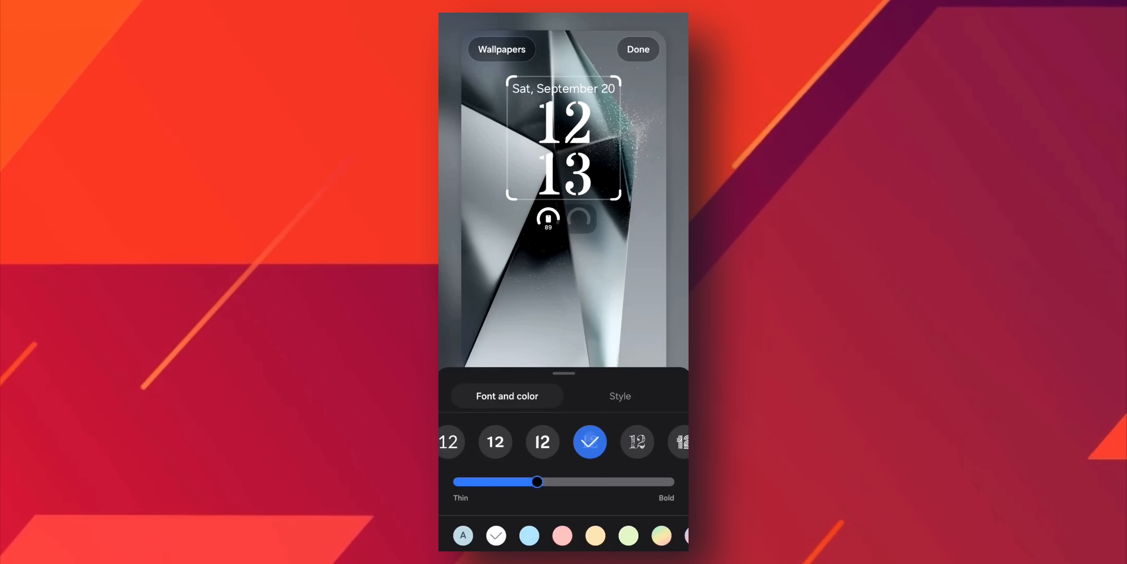
click(542, 442)
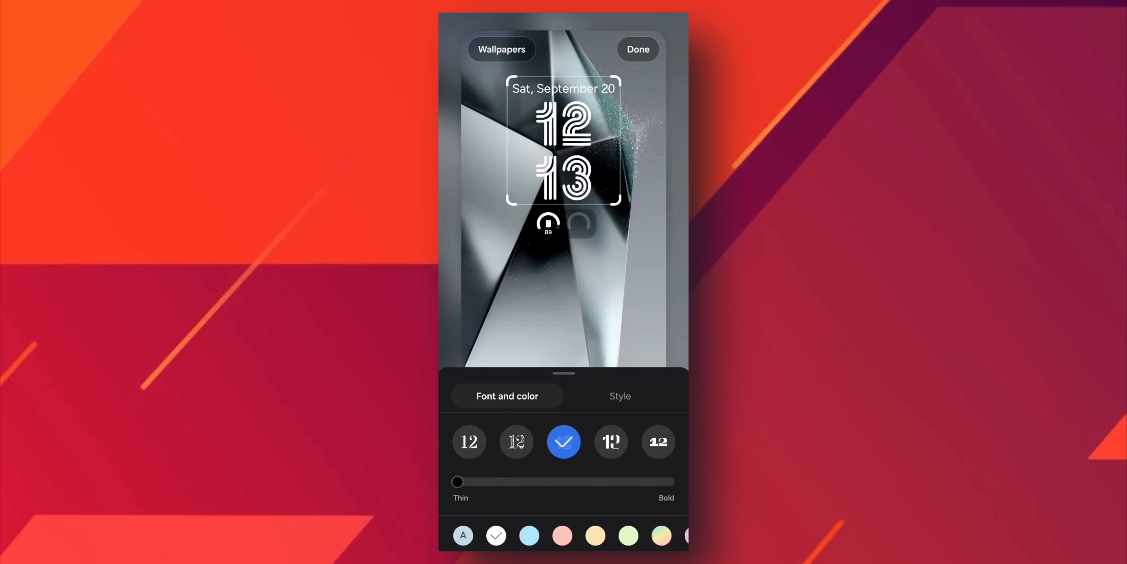
click(611, 442)
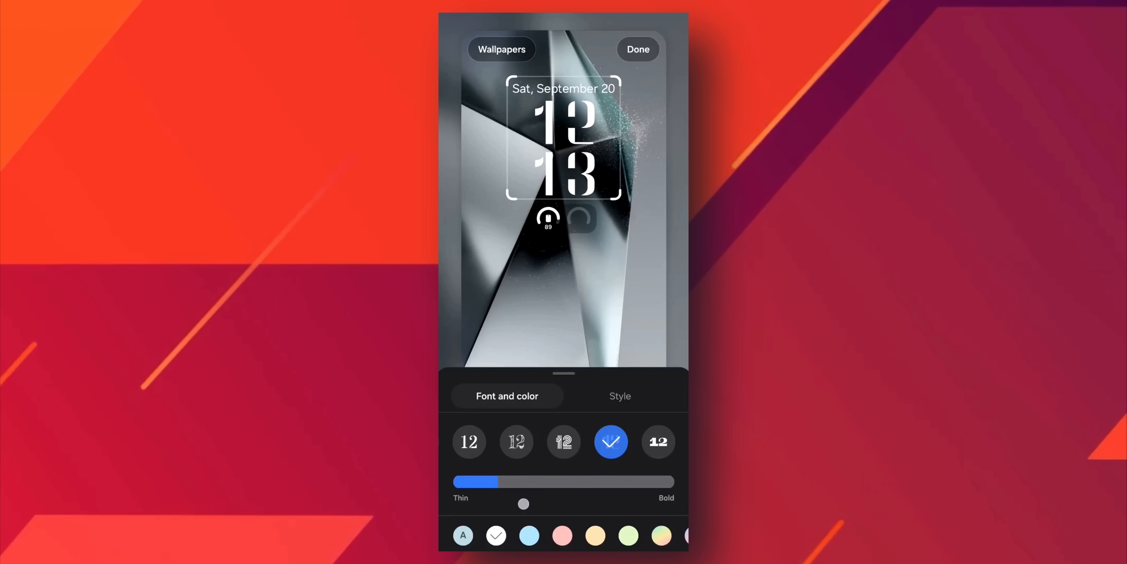
Drag the Thin–Bold slider so the clock digits sit at medium thickness.
drag(523, 503, 457, 481)
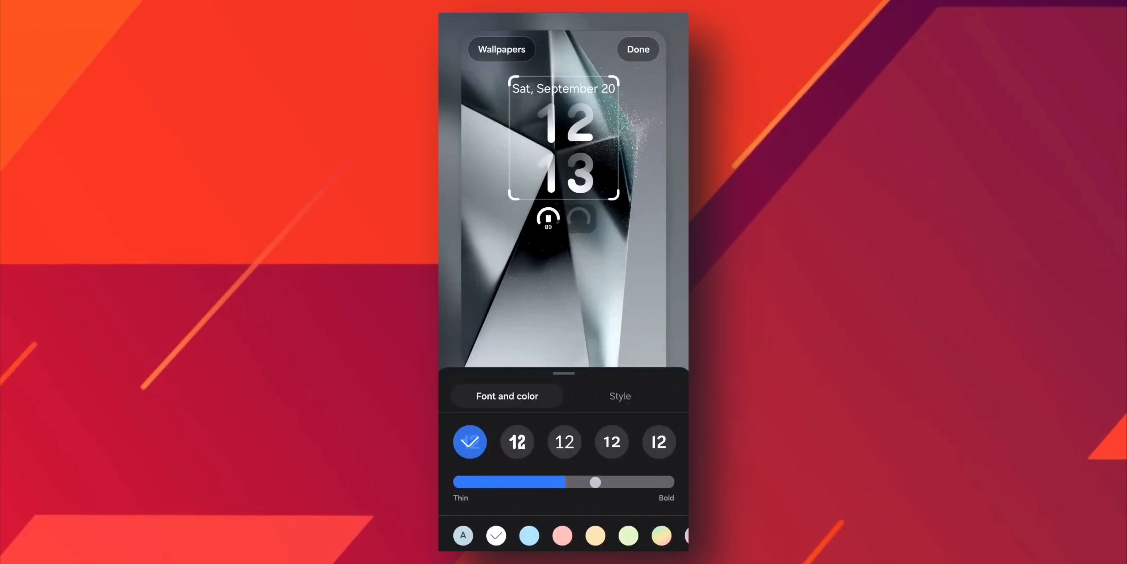
drag(596, 482, 457, 481)
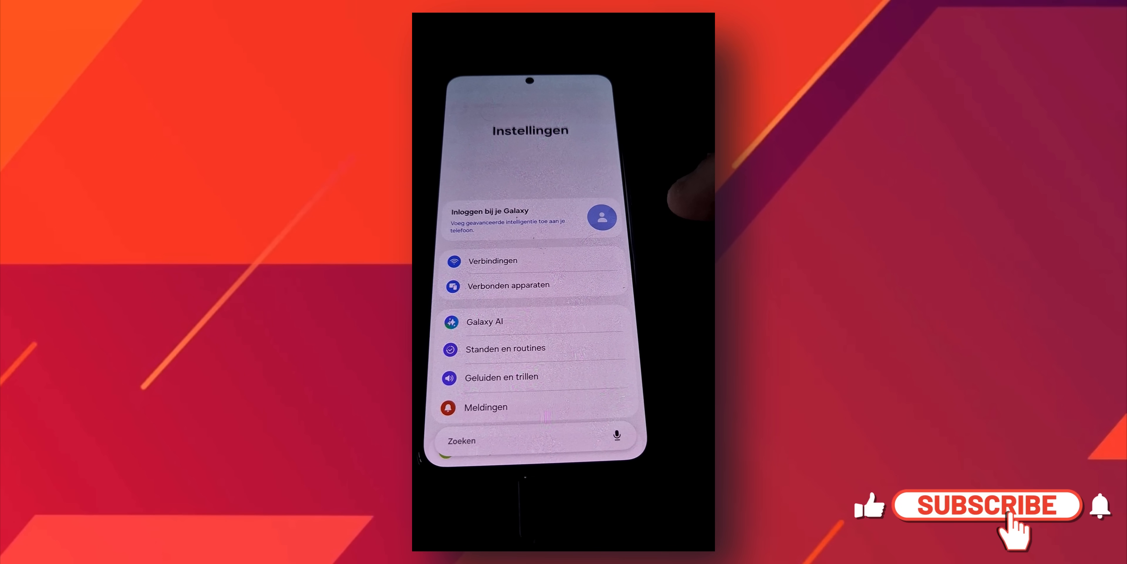
click(987, 504)
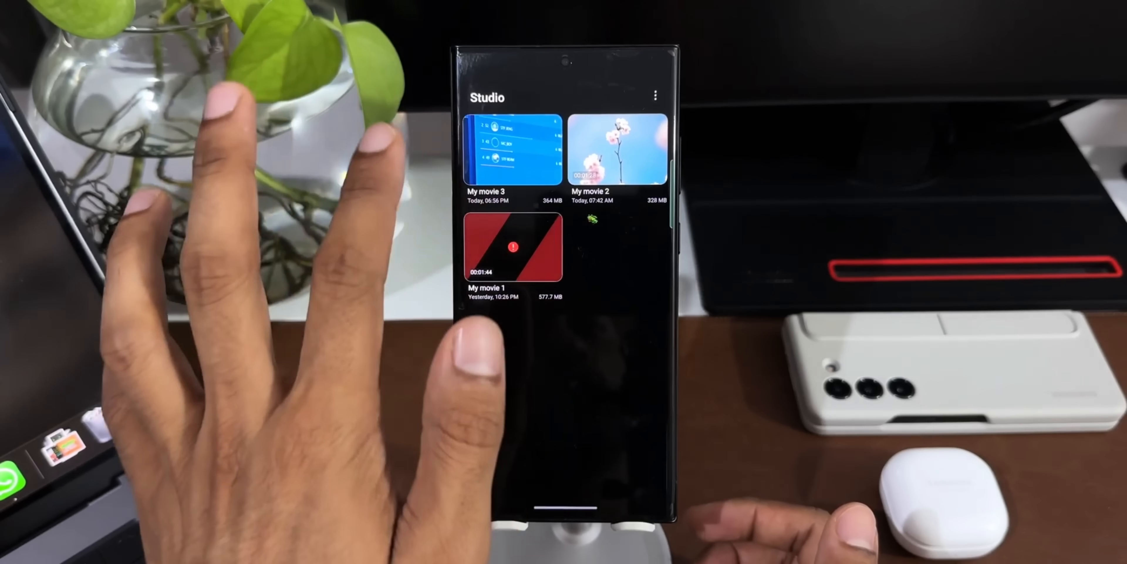
click(512, 148)
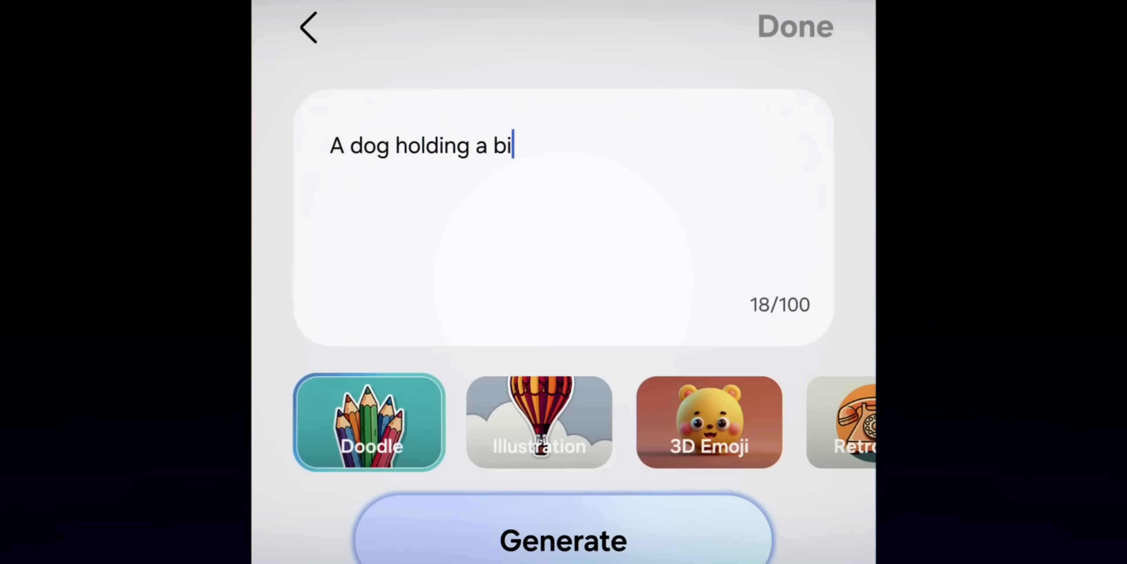
Browse Walrus collections from Ocean and Graphics down to Visual Variety, Peaky and Pop Art.
click(563, 540)
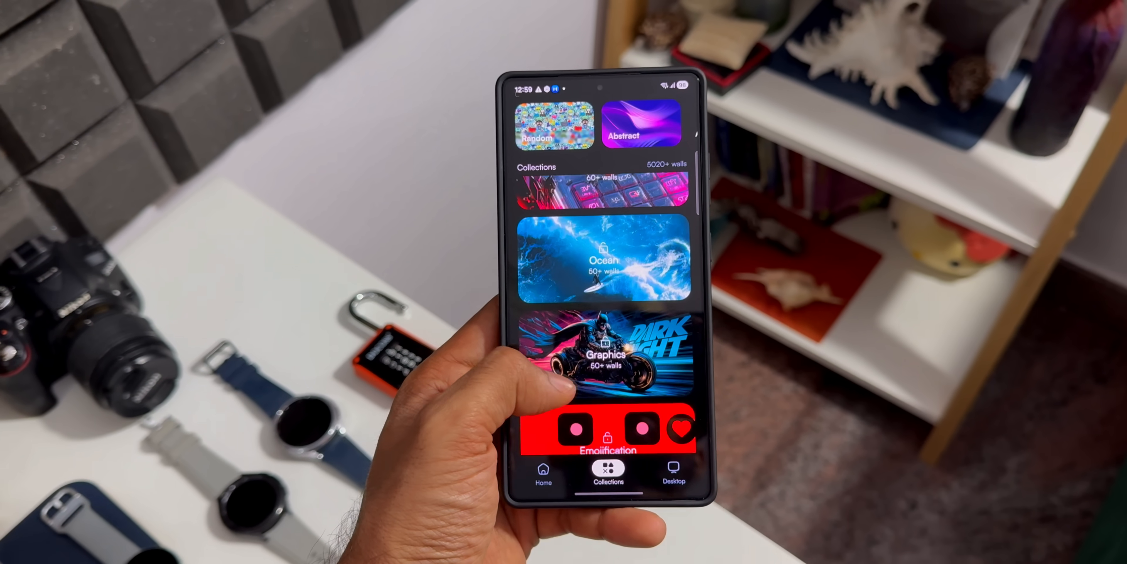
scroll(down, 3)
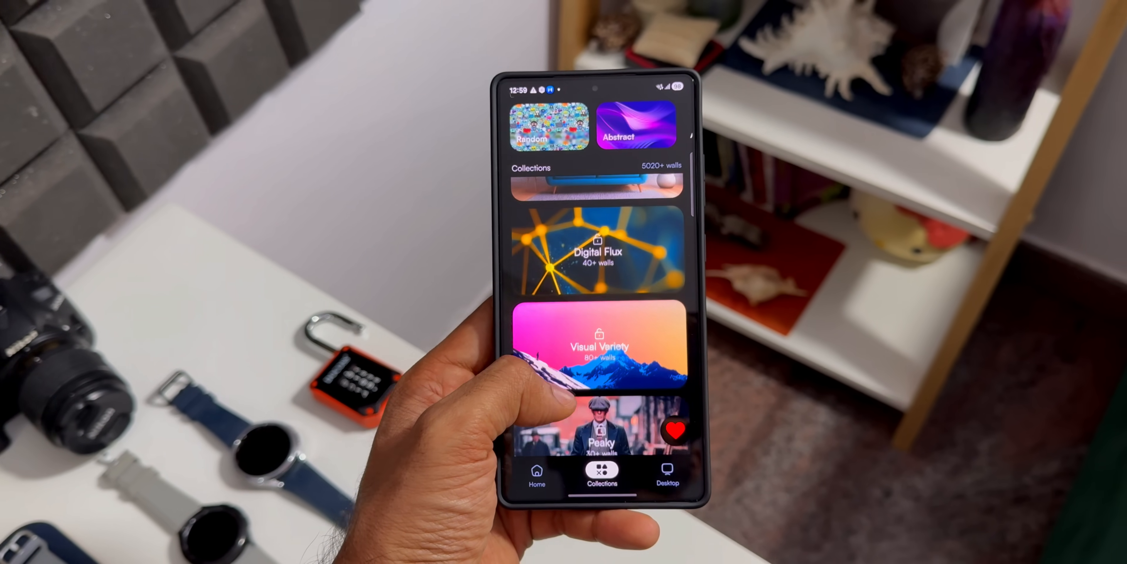
scroll(down, 3)
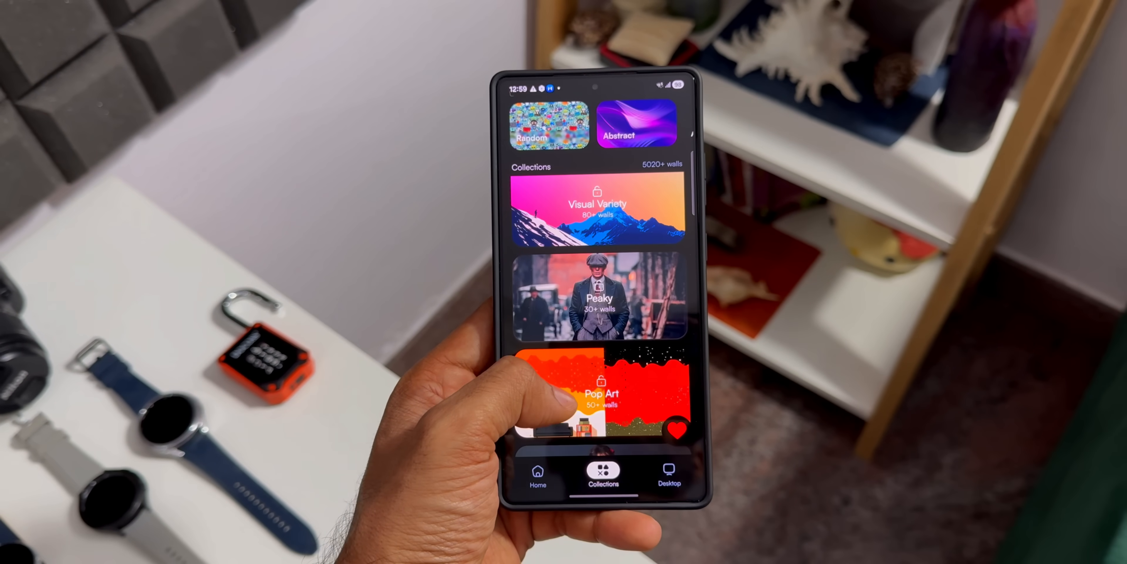